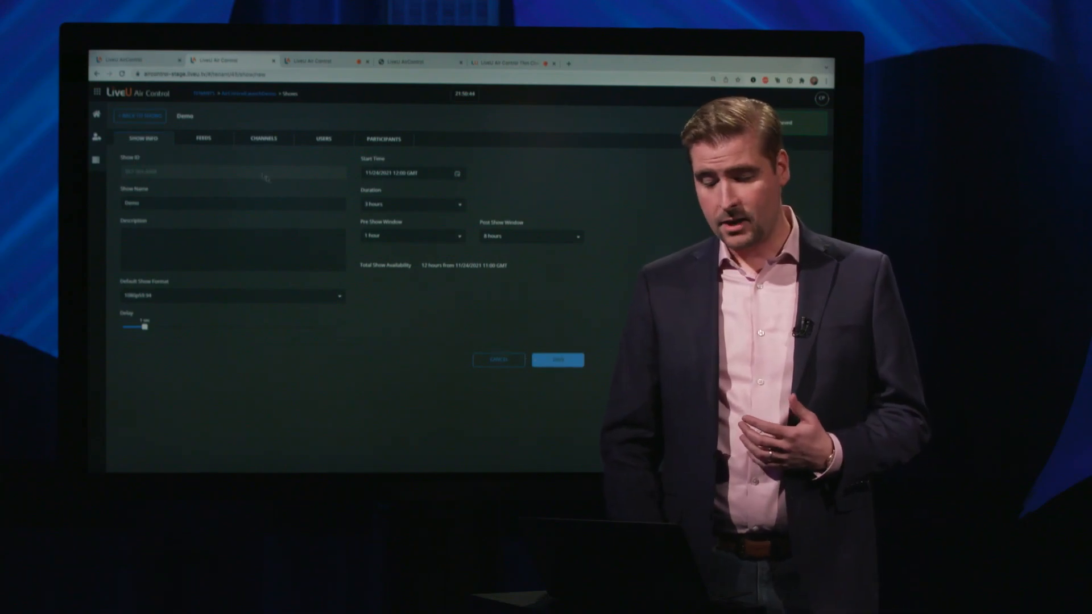
# Assign Program_Ch1 as the program feed and move to the prompter feed choices.
pyautogui.click(202, 137)
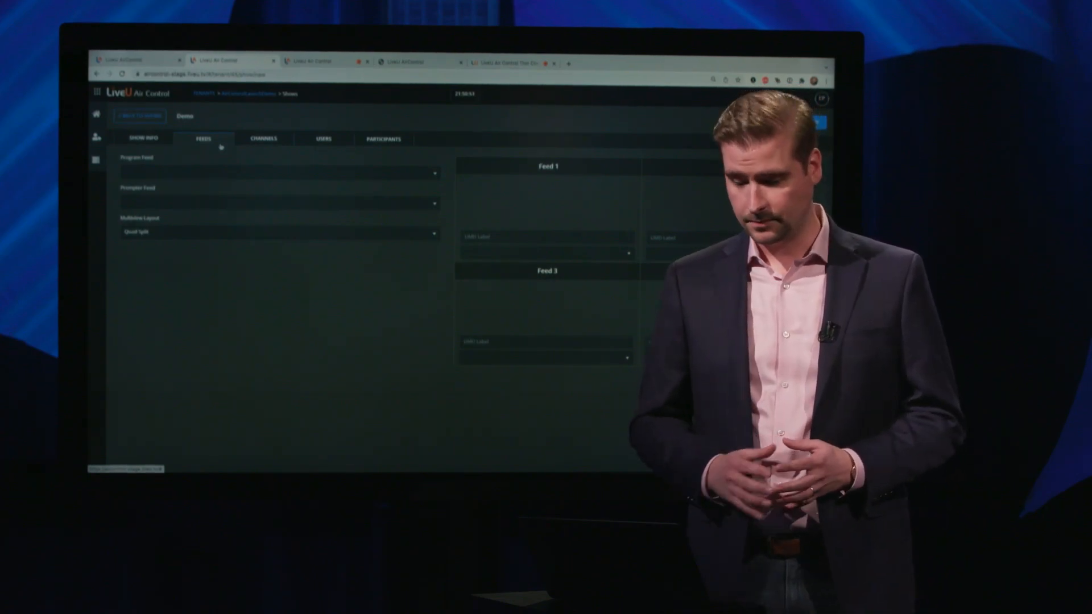
pyautogui.click(277, 173)
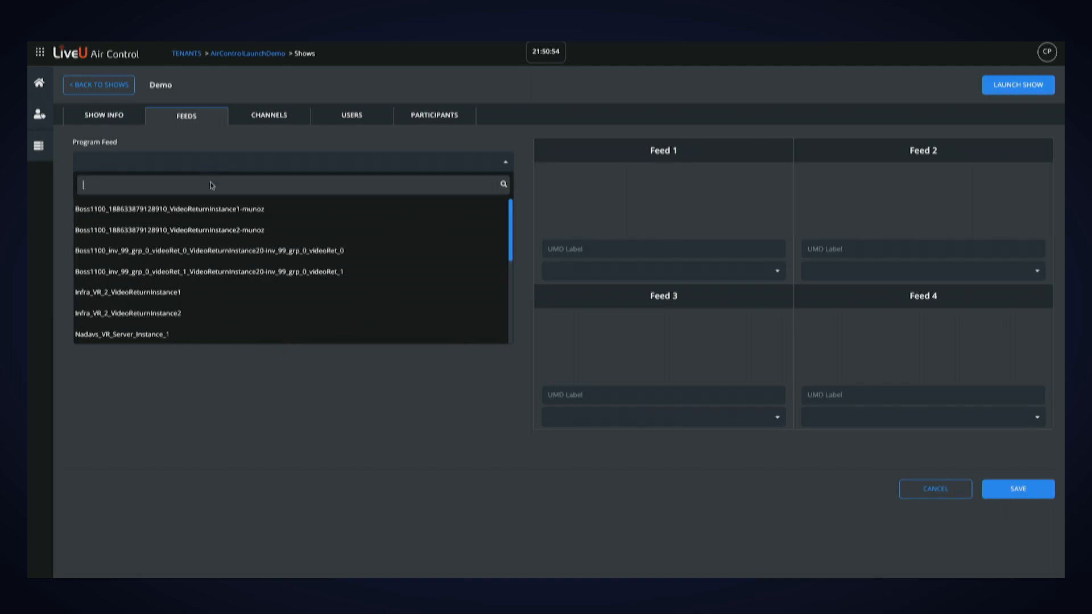
pyautogui.scroll(-3)
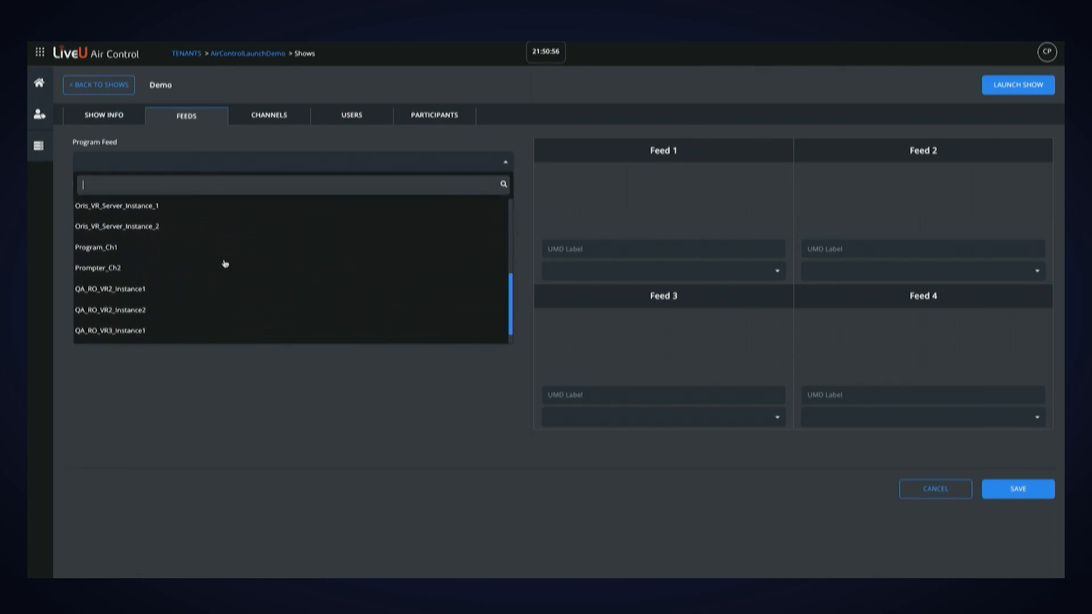
pyautogui.click(78, 247)
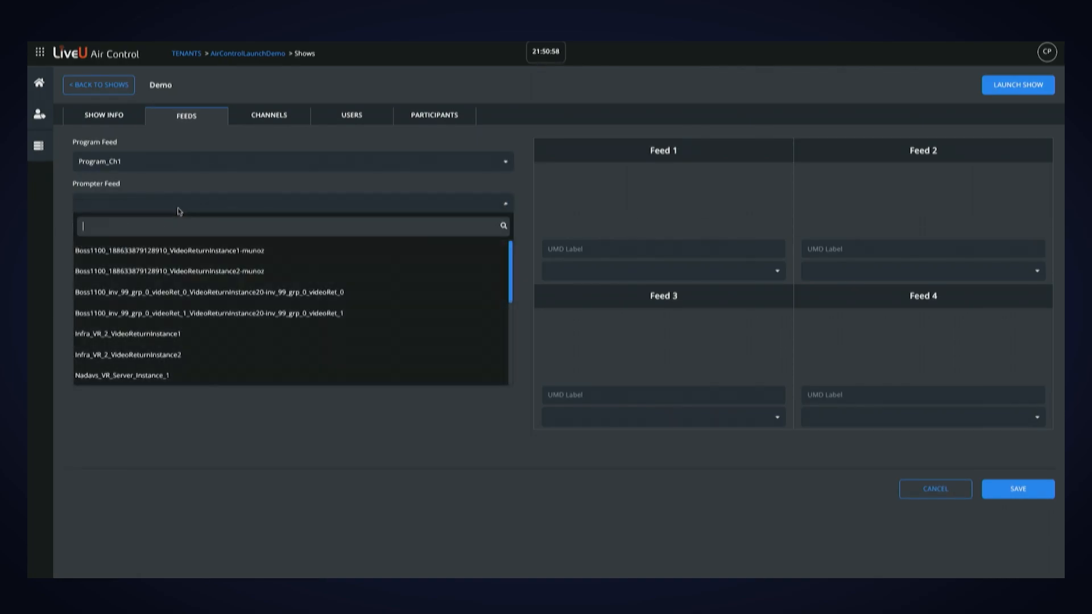
pyautogui.scroll(-3)
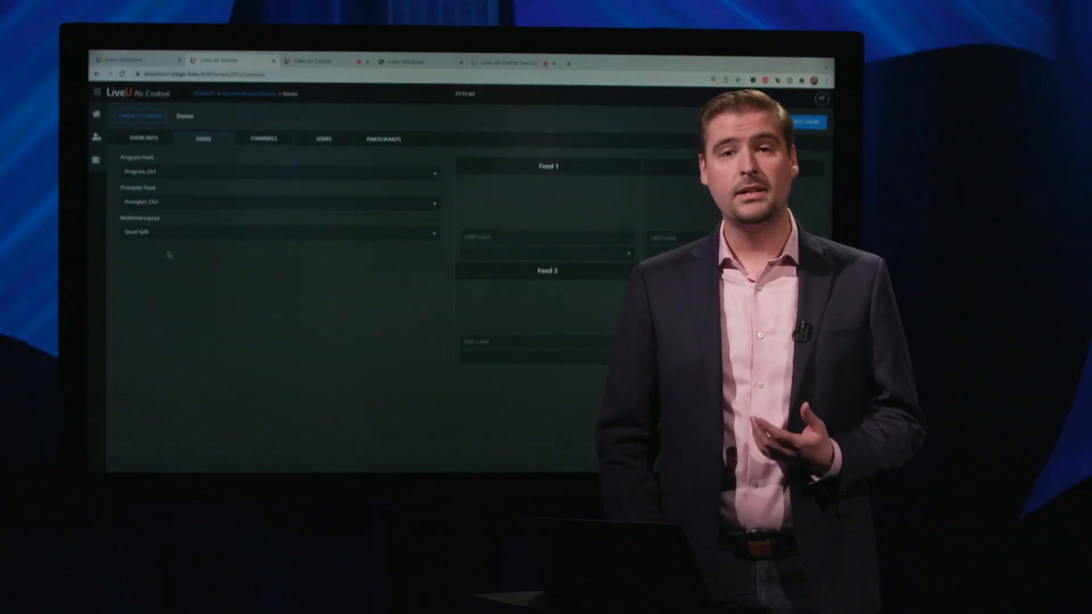
pyautogui.click(278, 232)
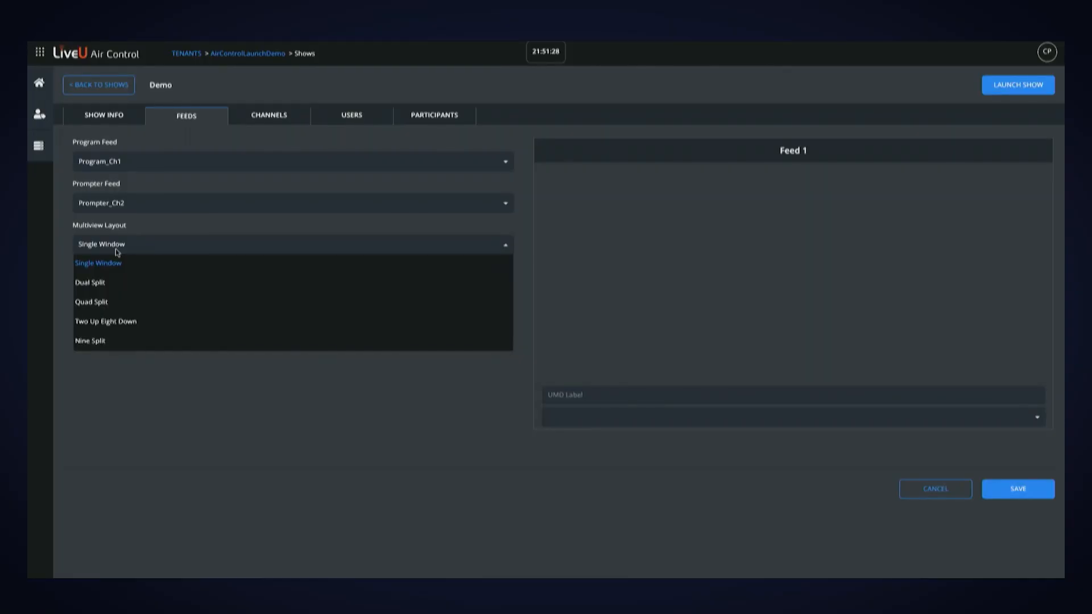
pyautogui.moveTo(113, 272)
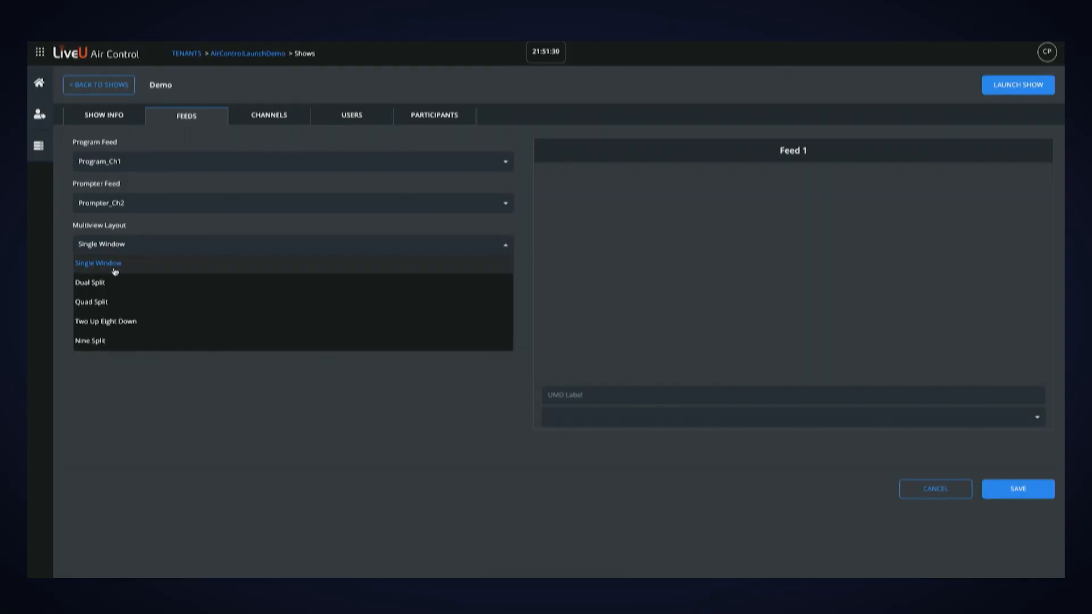
pyautogui.click(90, 282)
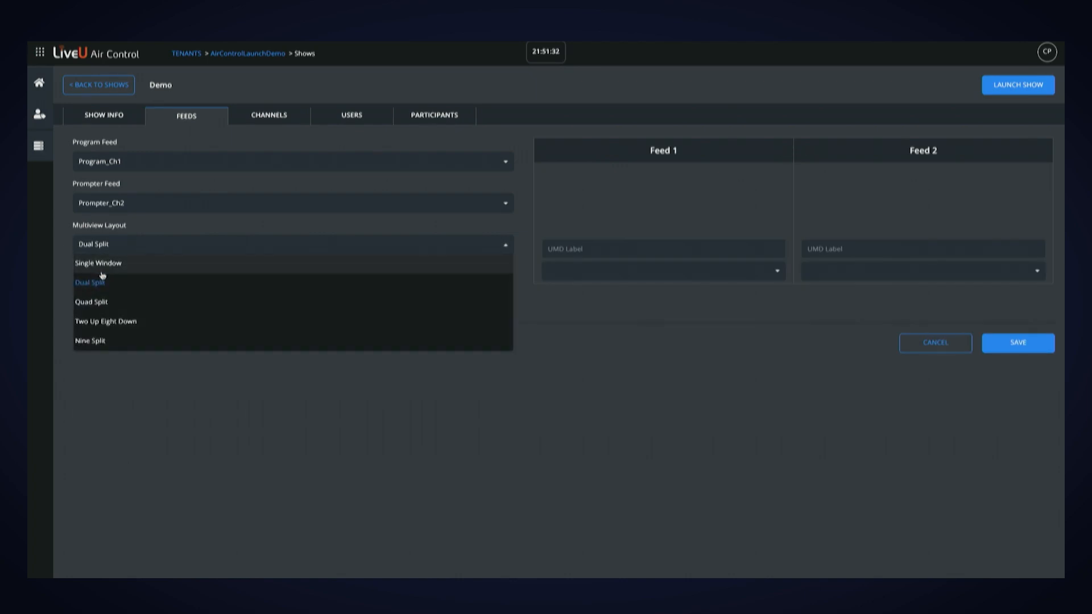
pyautogui.click(91, 301)
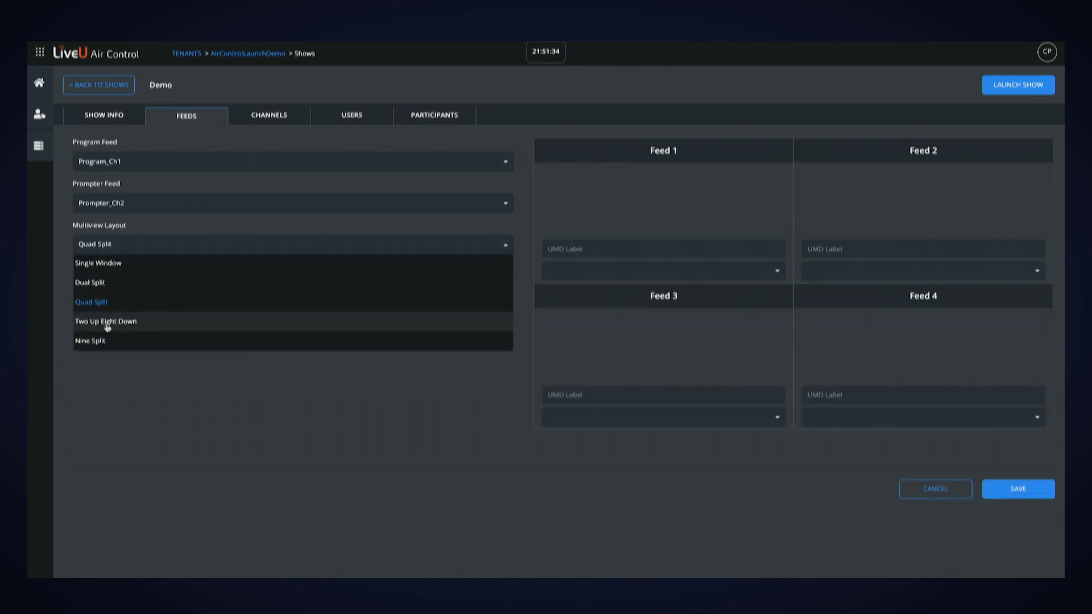
pyautogui.click(106, 321)
pyautogui.write('Program')
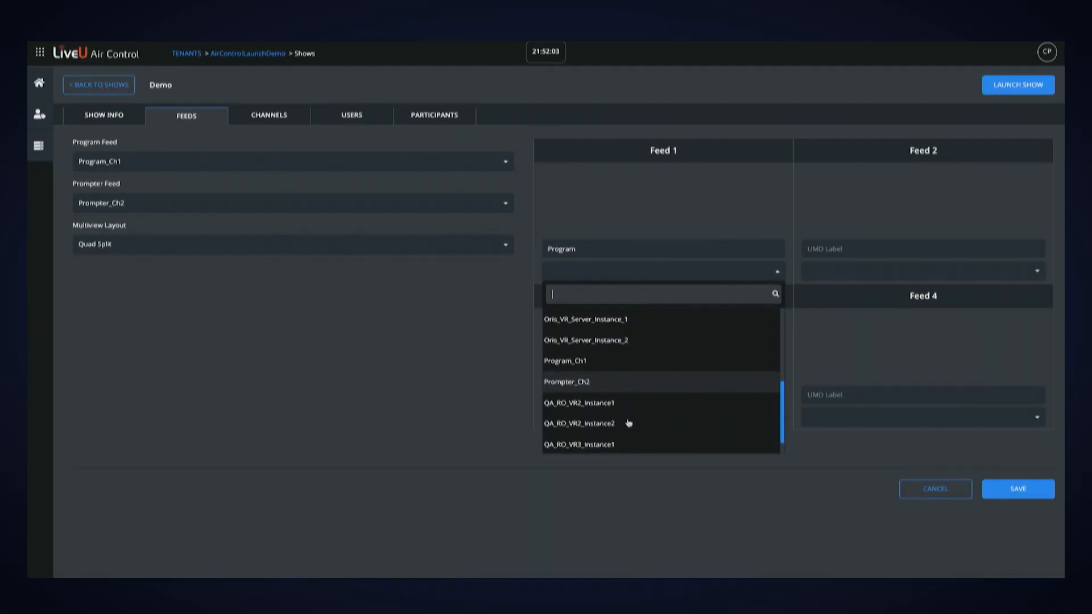
# Source Feed 1 from Program_Ch1, label Feed 2 'prom', and choose Feed 3's source.
pyautogui.click(565, 360)
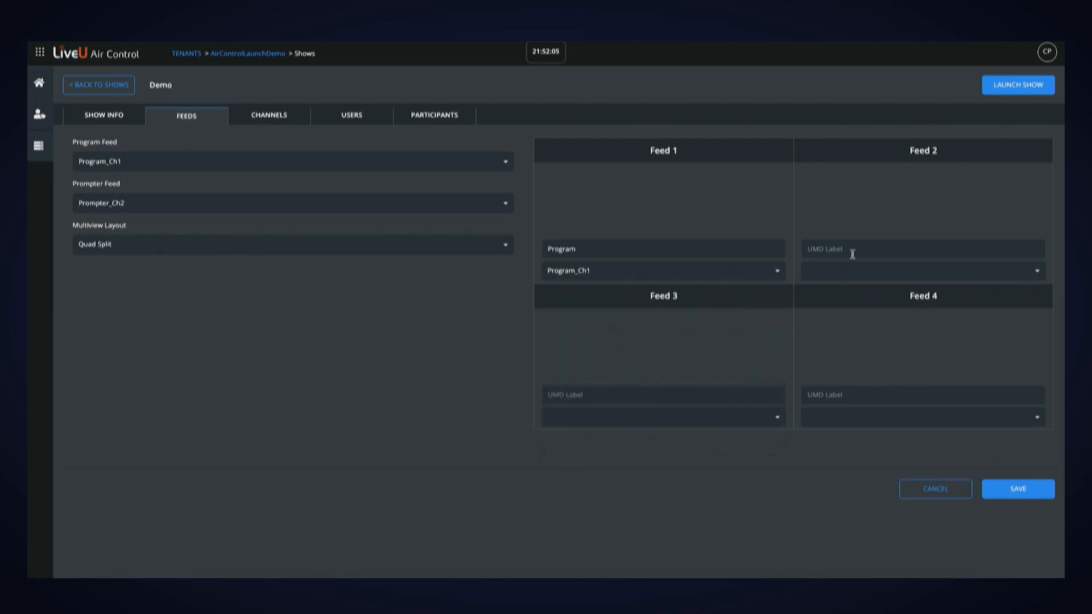
pyautogui.click(924, 271)
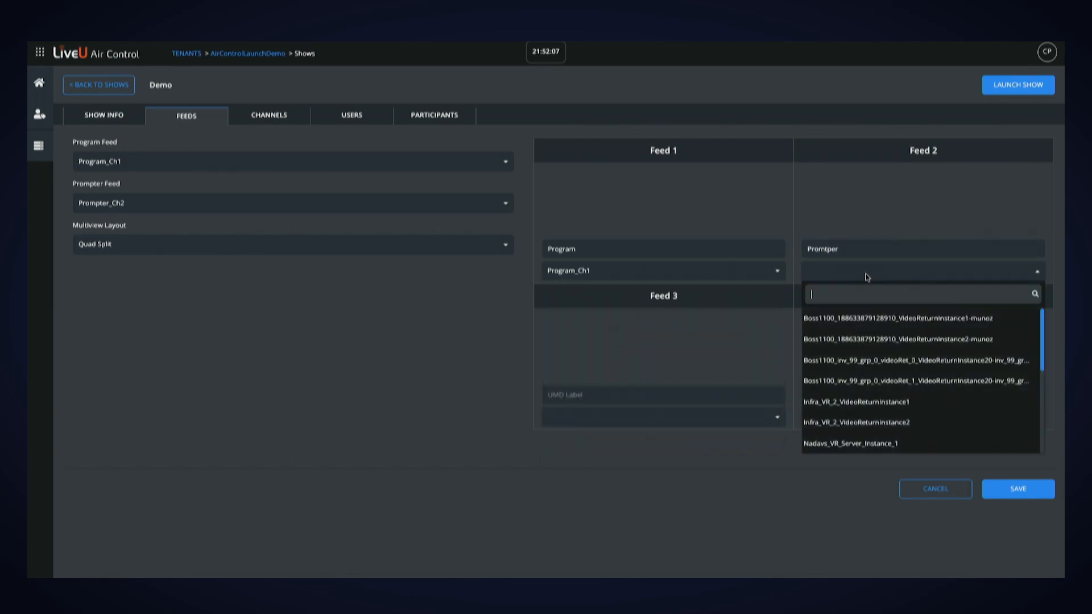
pyautogui.write('prom')
pyautogui.click(664, 395)
pyautogui.write('Helicopter')
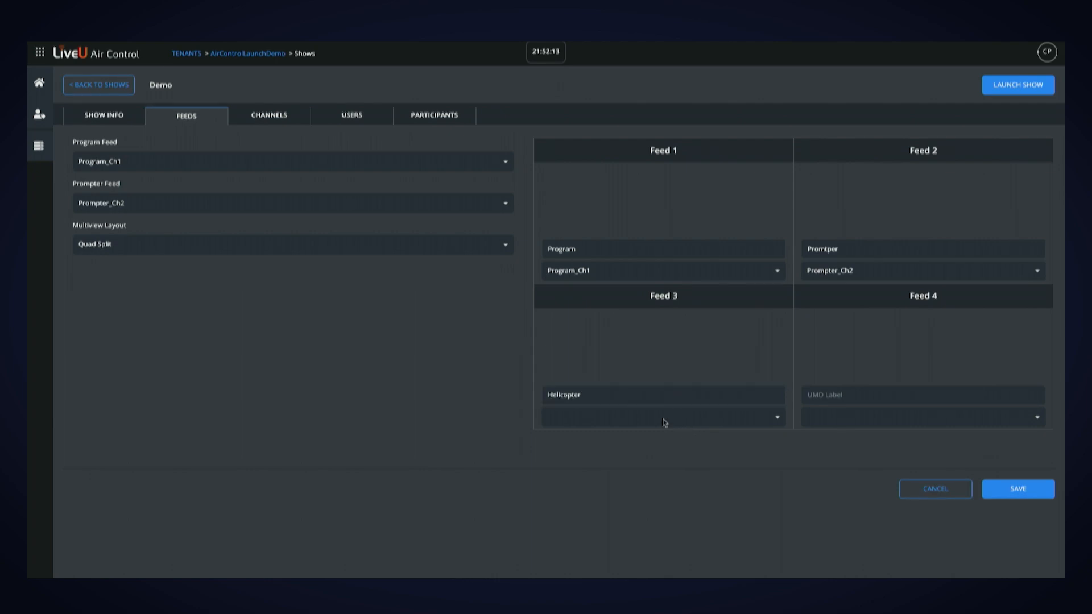
pyautogui.click(663, 417)
pyautogui.write('Other Feed')
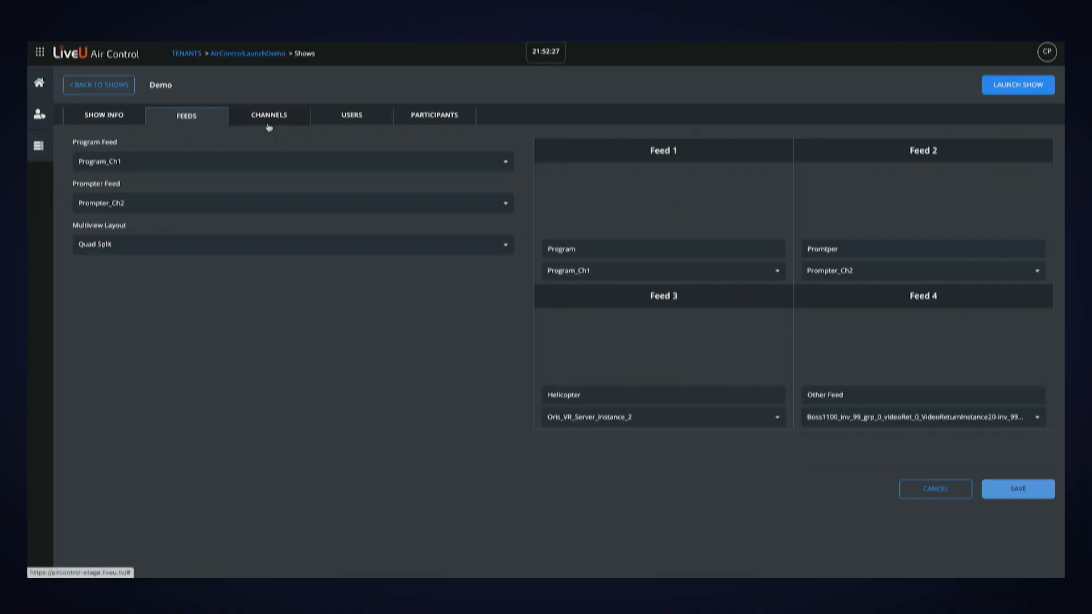
# Add the selected AirControl channels to the Demo show.
pyautogui.click(268, 115)
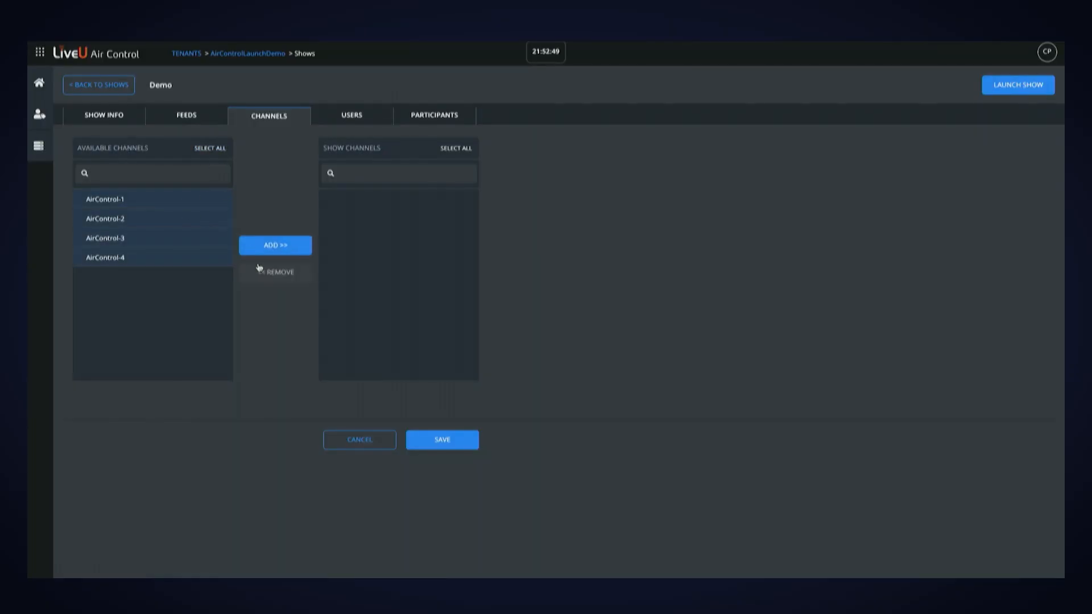
pyautogui.click(275, 246)
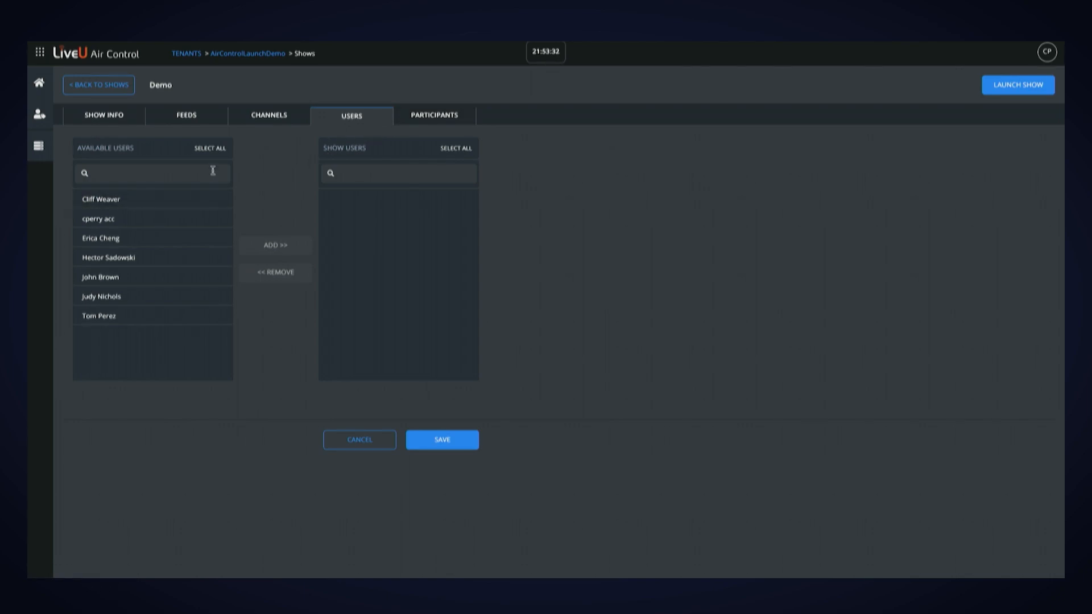
# Select all available users and add them to the Demo show.
pyautogui.click(209, 148)
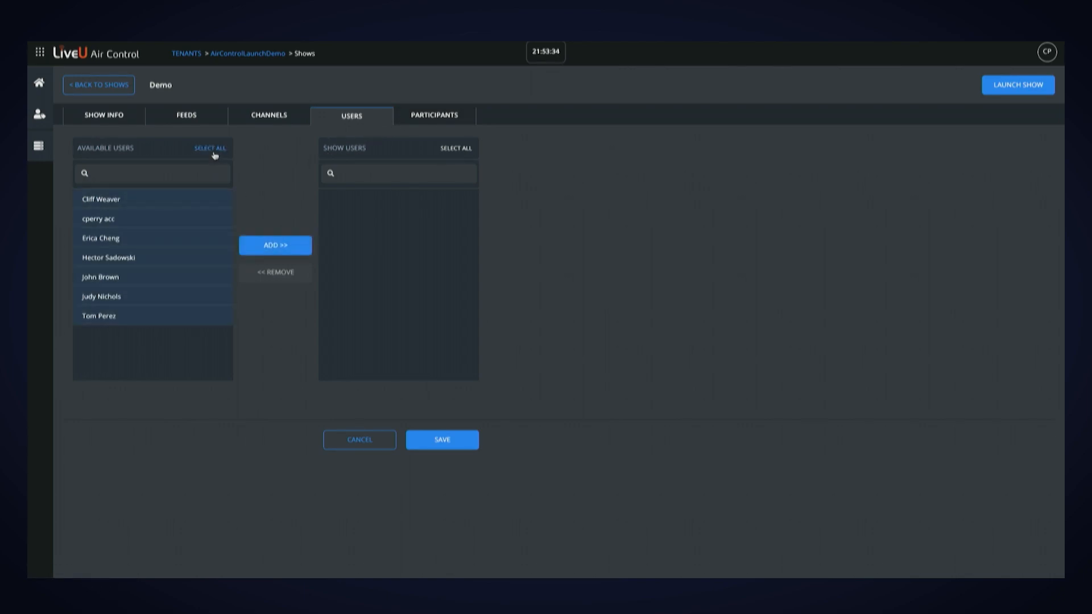
pyautogui.click(274, 246)
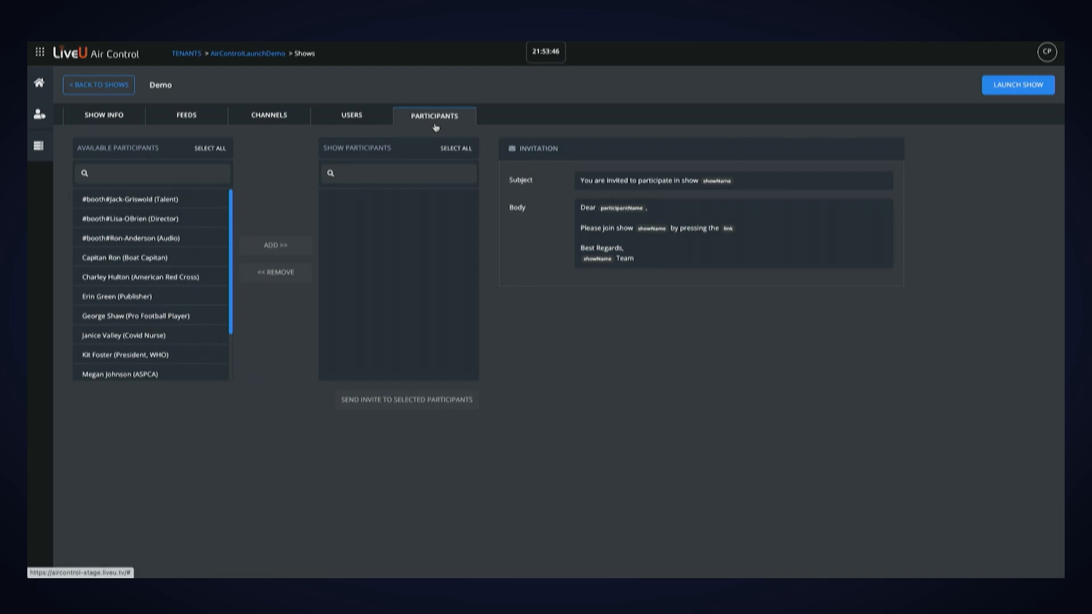
pyautogui.scroll(-3)
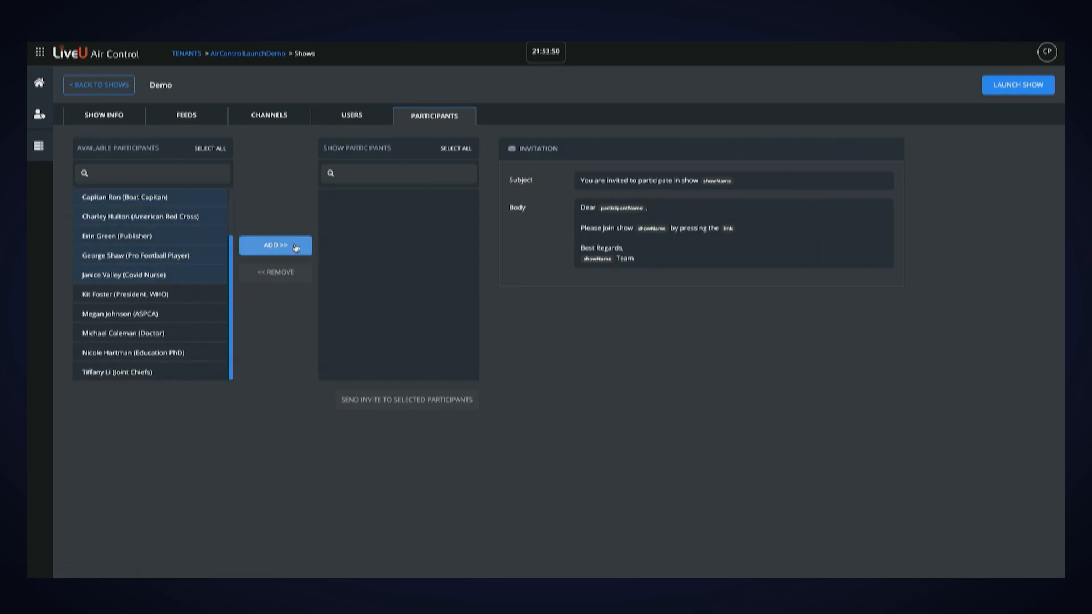
pyautogui.click(275, 245)
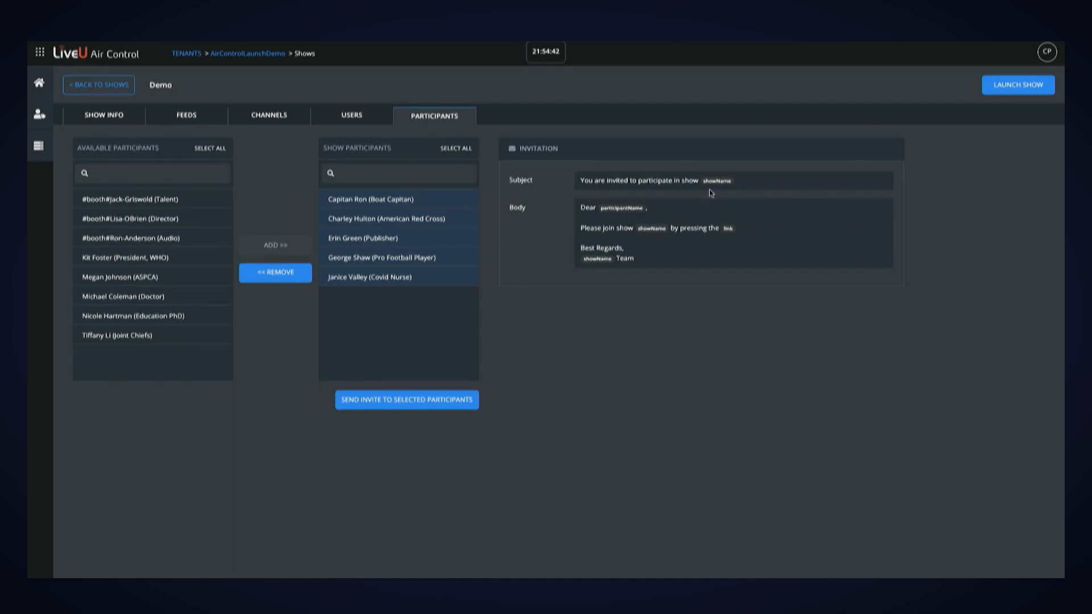
pyautogui.moveTo(614, 227)
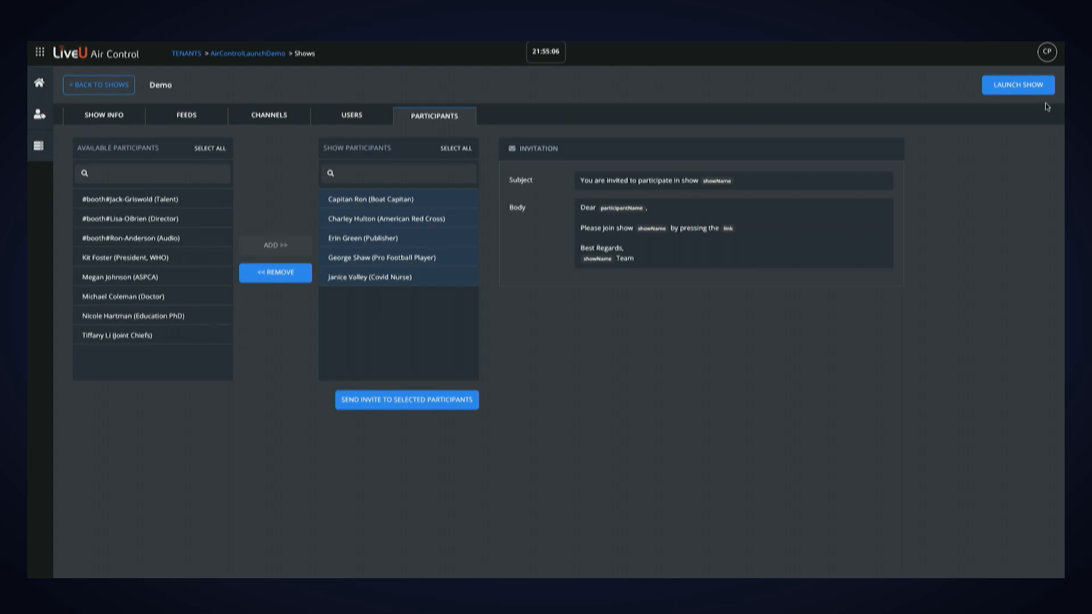
pyautogui.moveTo(140, 85)
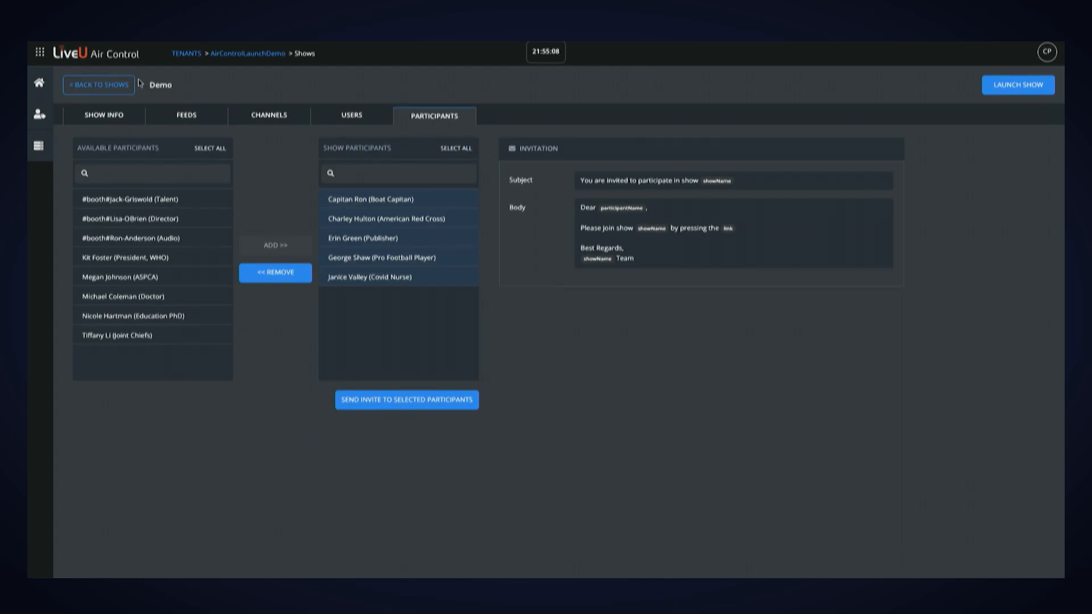
# Return to the tenant's Current Shows list.
pyautogui.click(97, 84)
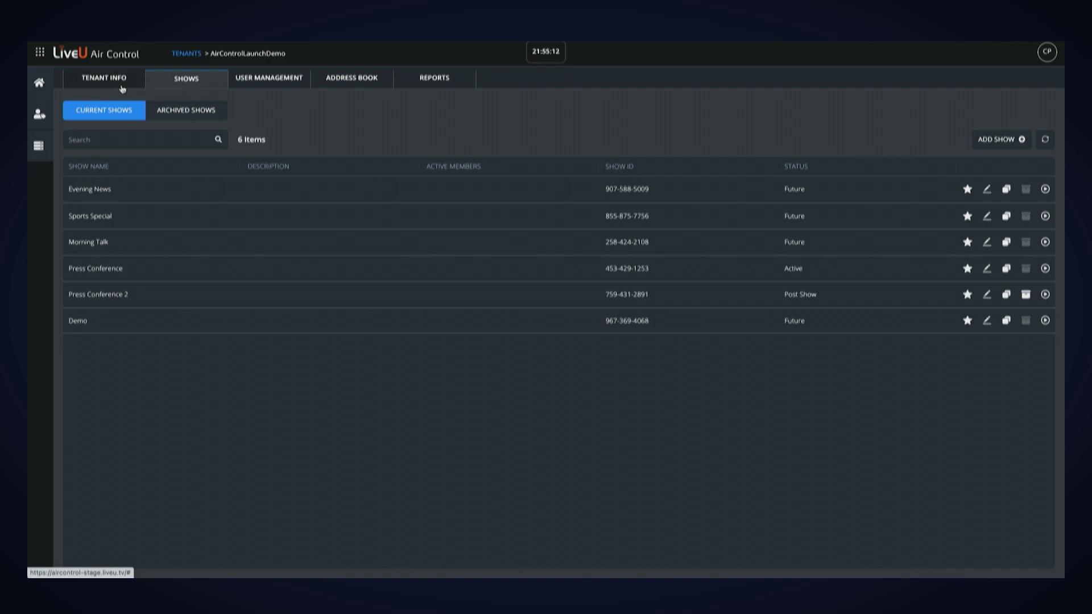
pyautogui.moveTo(388, 256)
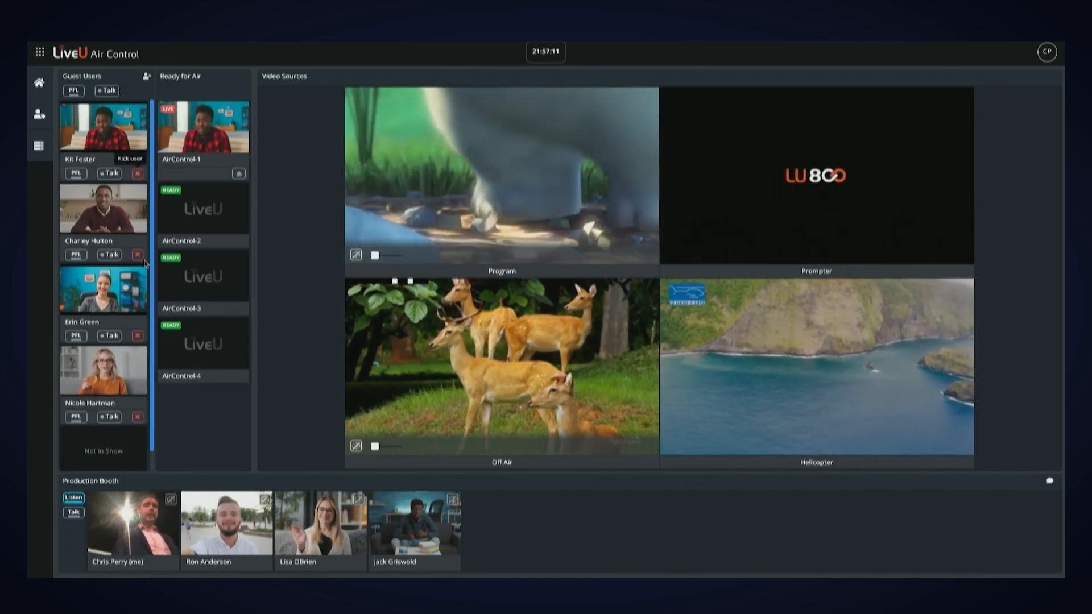
pyautogui.click(138, 173)
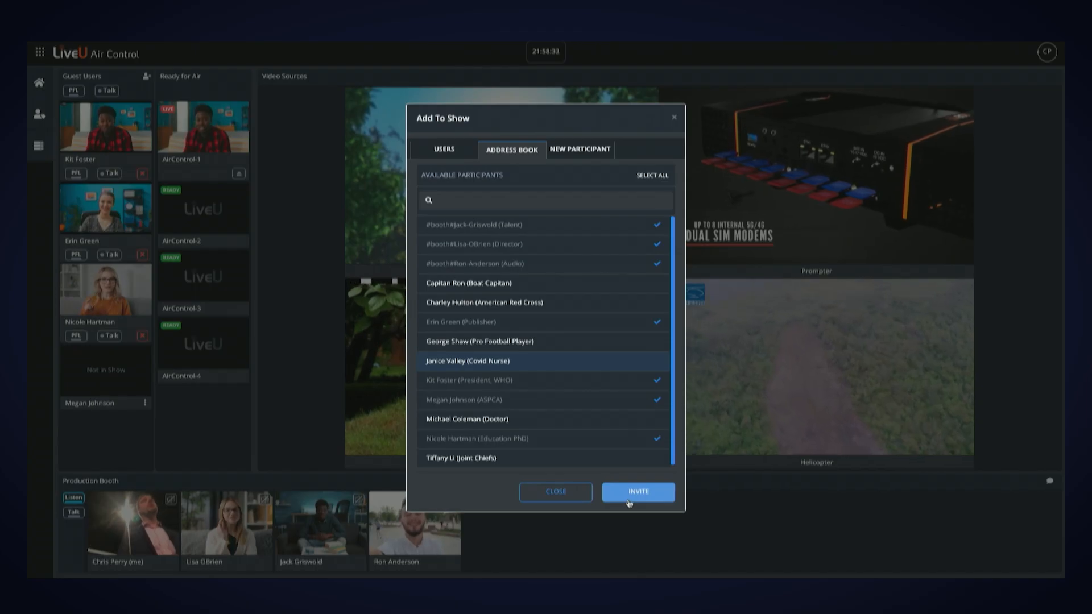
# Invite the checked address-book participants to the show.
pyautogui.click(579, 149)
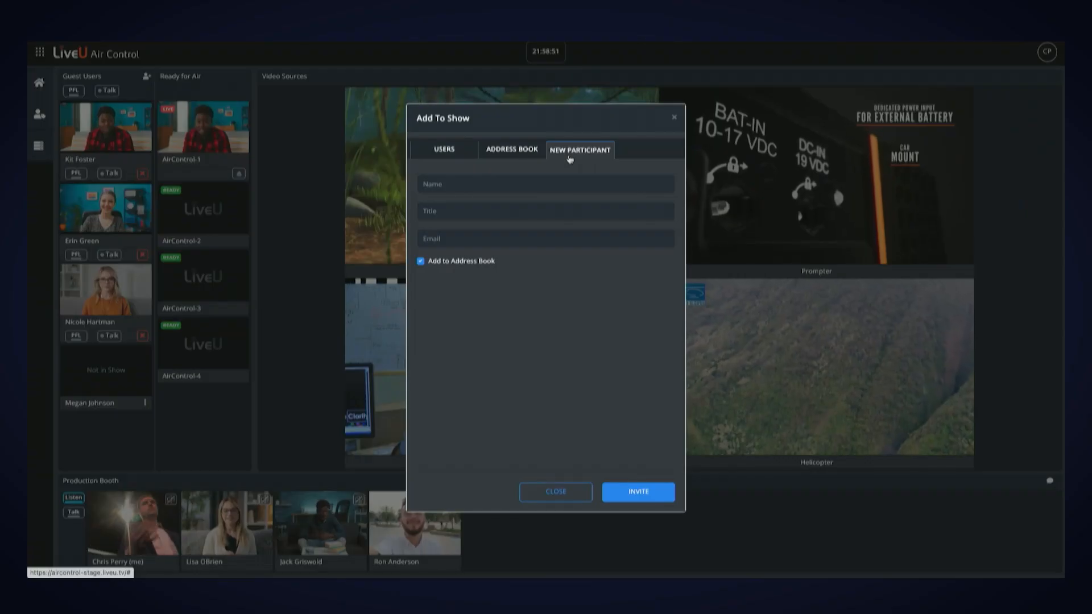
# Start a new participant entry and focus its Email field.
pyautogui.click(530, 239)
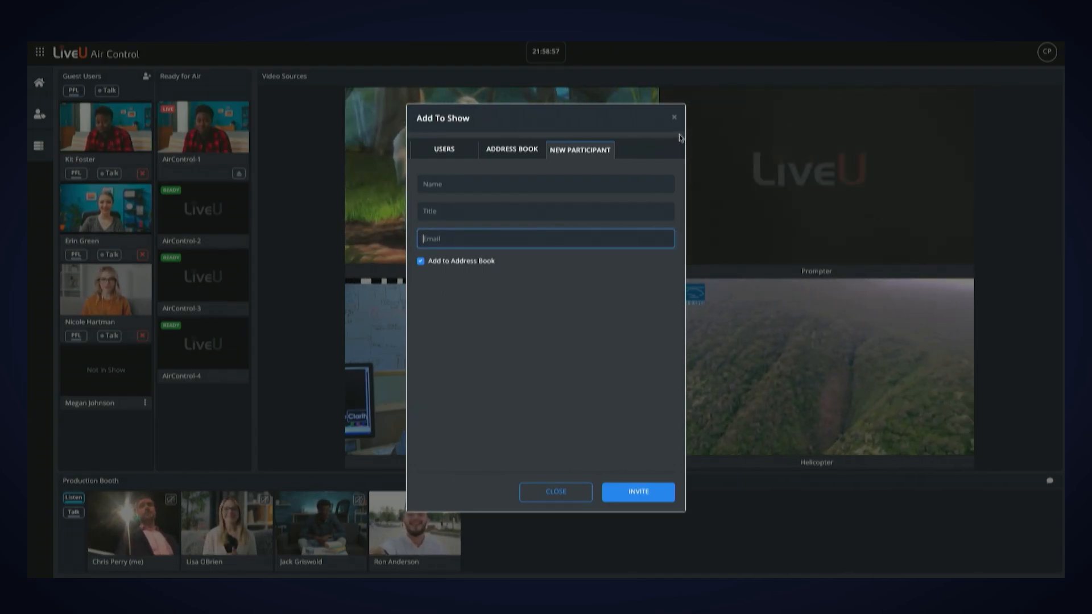
pyautogui.click(556, 492)
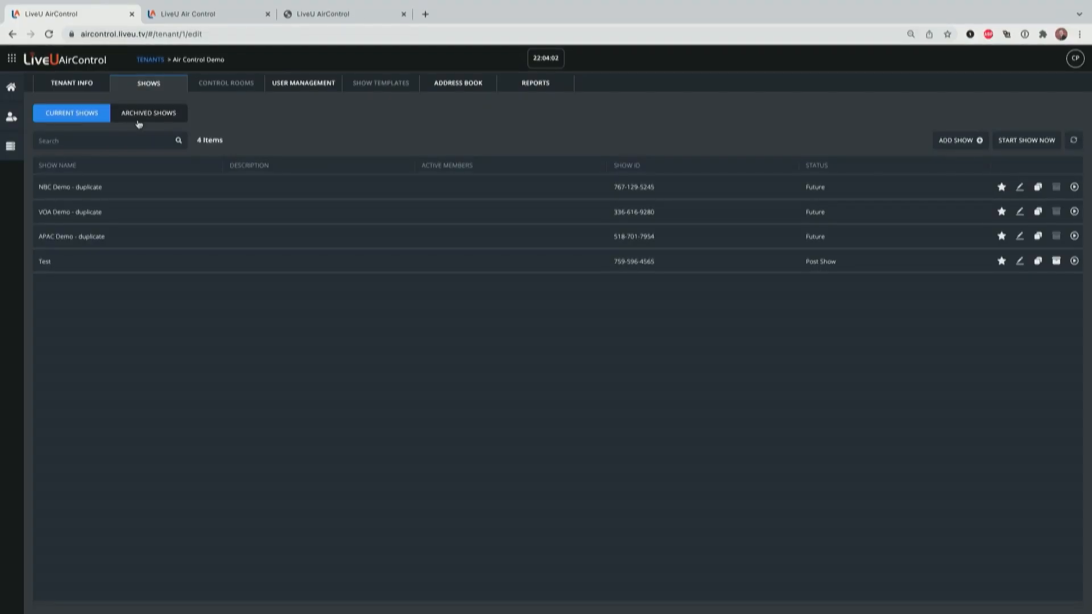
# Open the archived EMEA Demo show from the Archived Shows list.
pyautogui.click(149, 112)
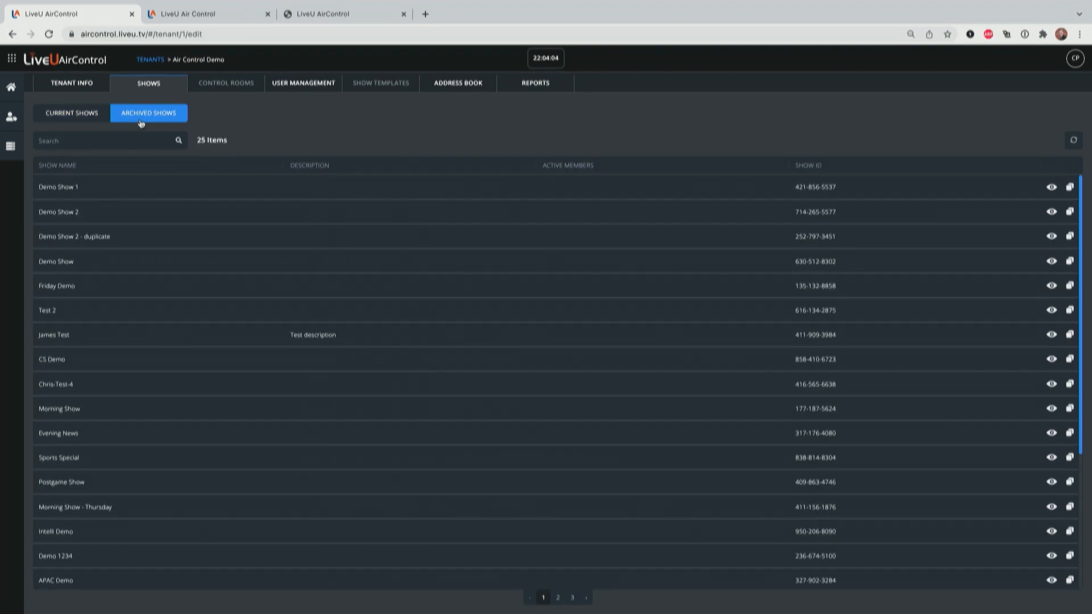
pyautogui.scroll(-3)
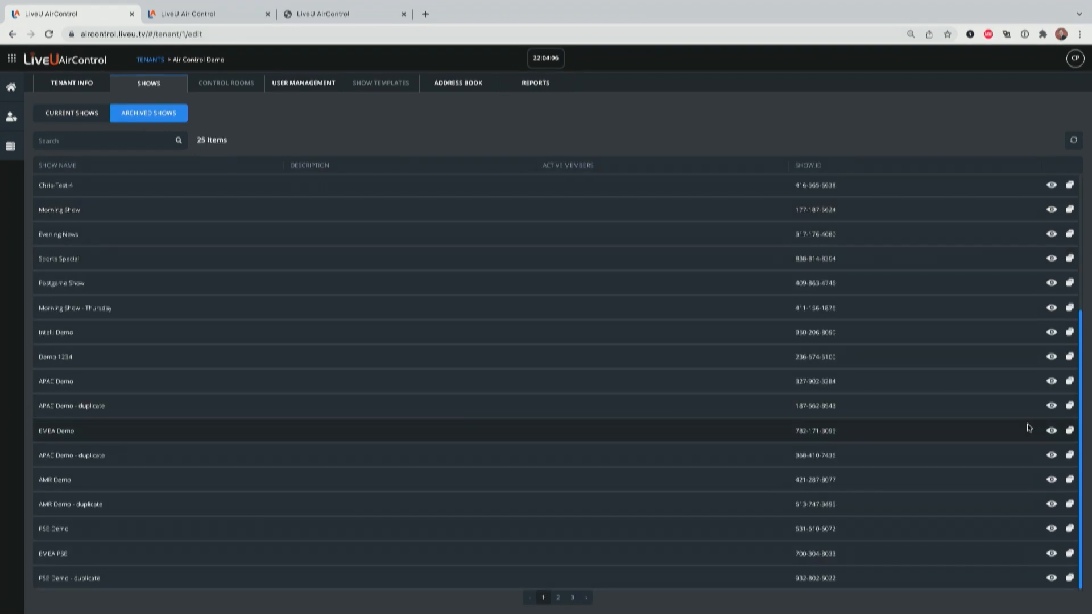
pyautogui.click(55, 430)
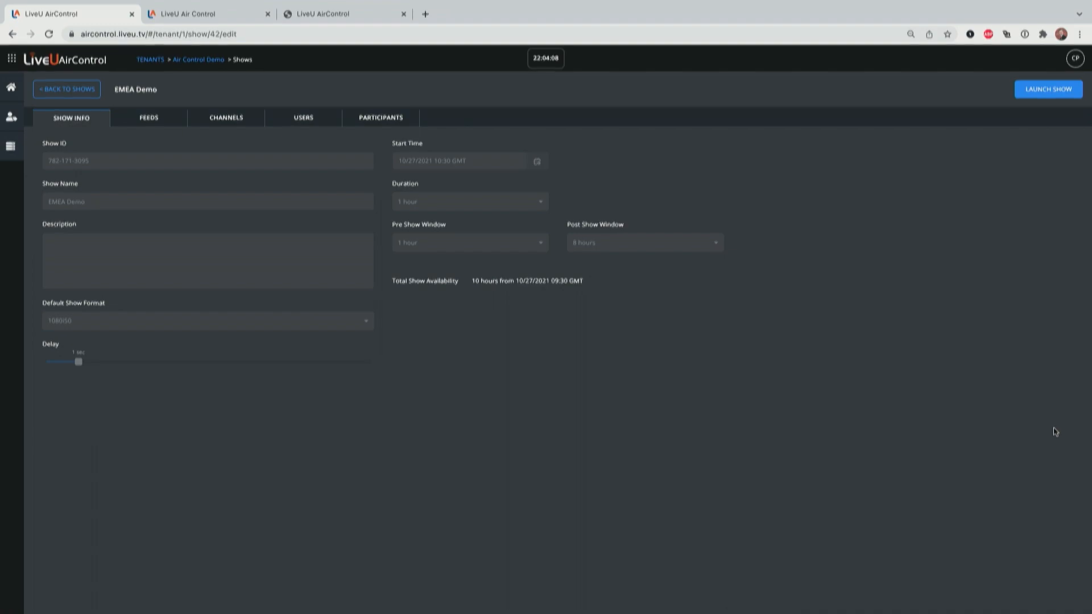
# Review the EMEA Demo show's feeds, channels, users and participants.
pyautogui.click(149, 117)
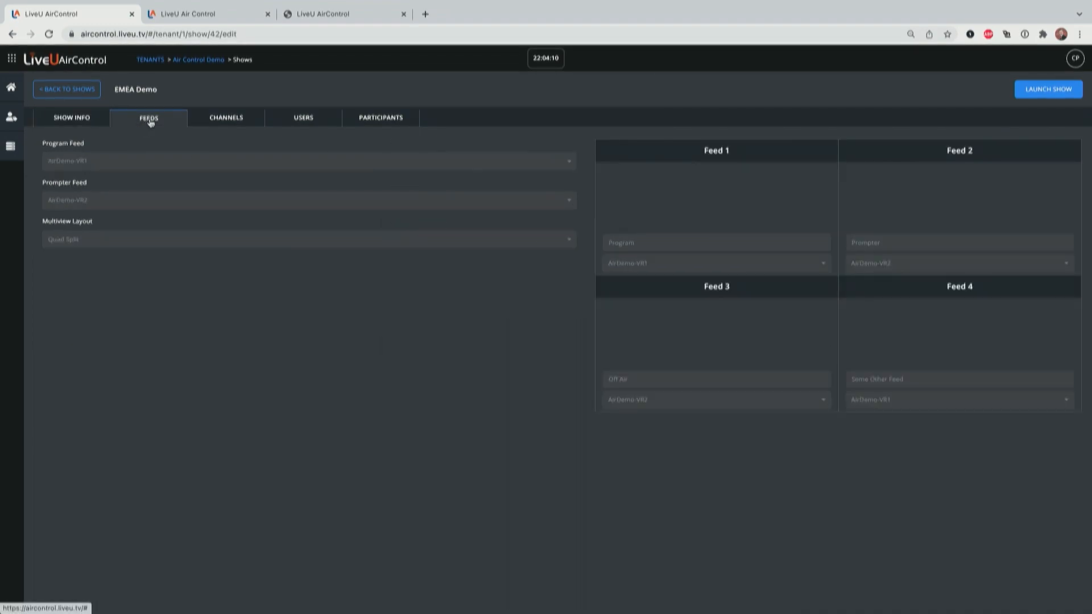
pyautogui.click(227, 117)
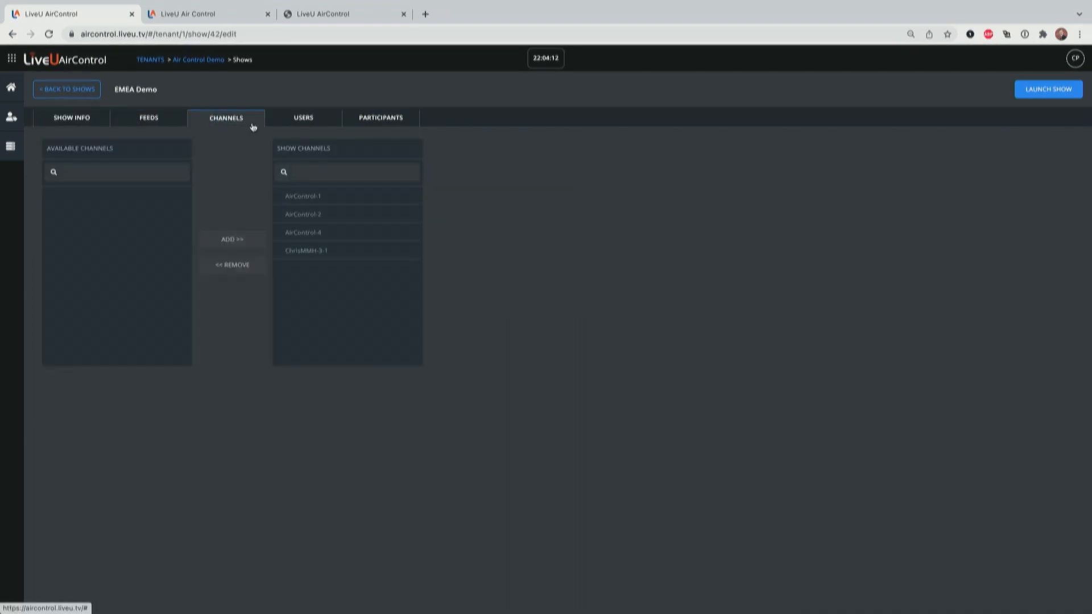
pyautogui.click(303, 117)
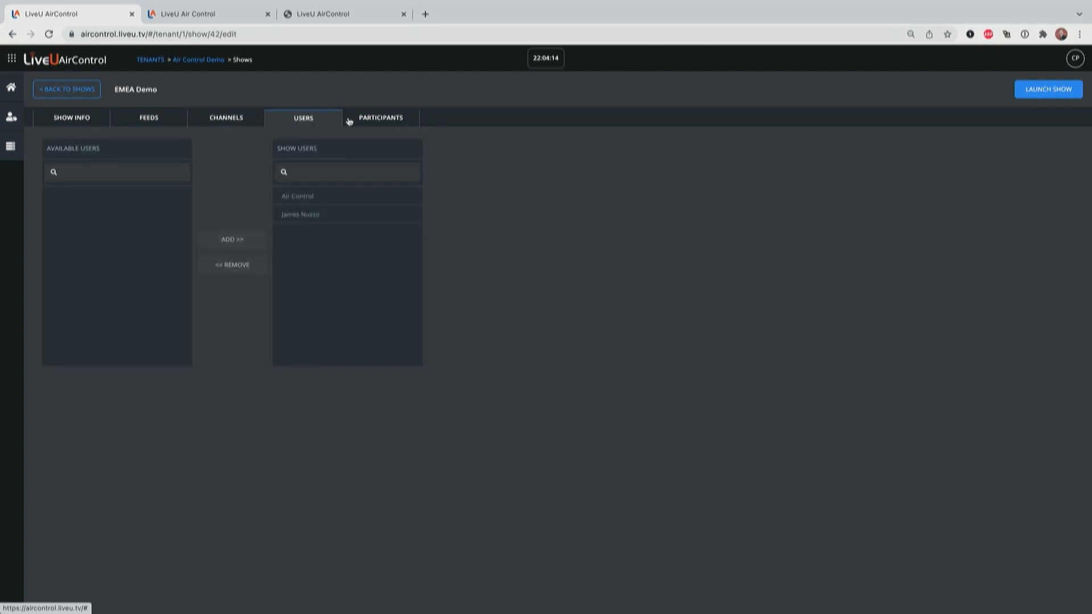
pyautogui.click(380, 117)
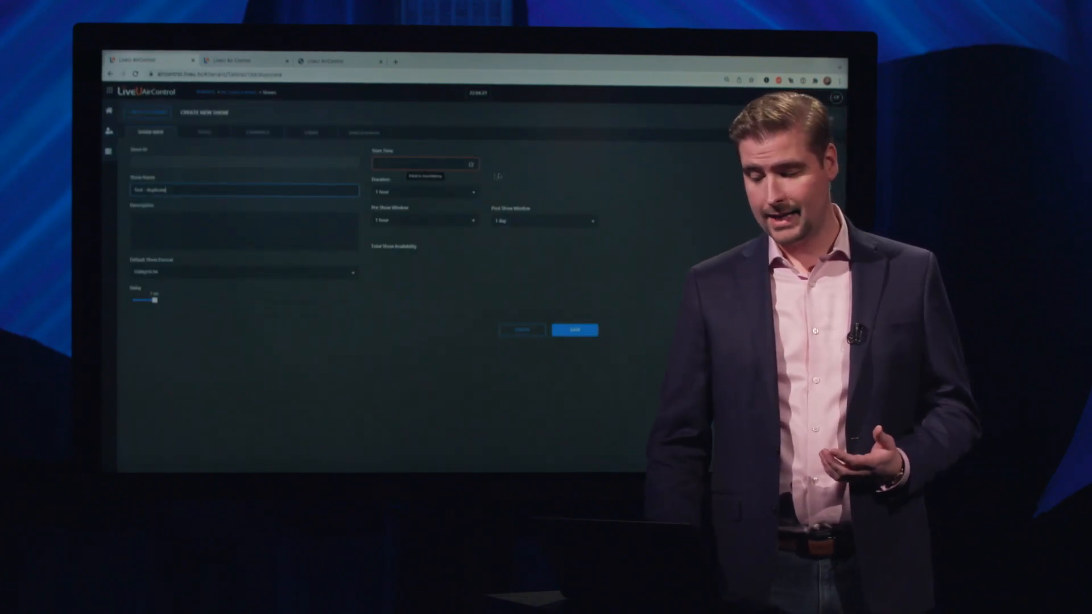
# Set a start time for Test - duplicate, save it, and view its channels.
pyautogui.click(424, 164)
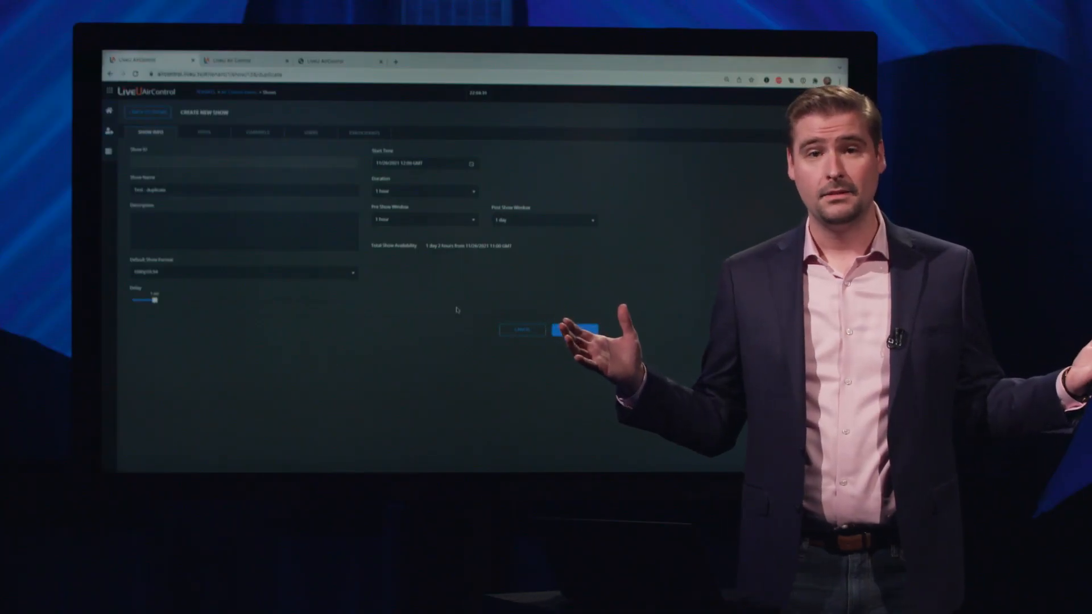
pyautogui.click(575, 330)
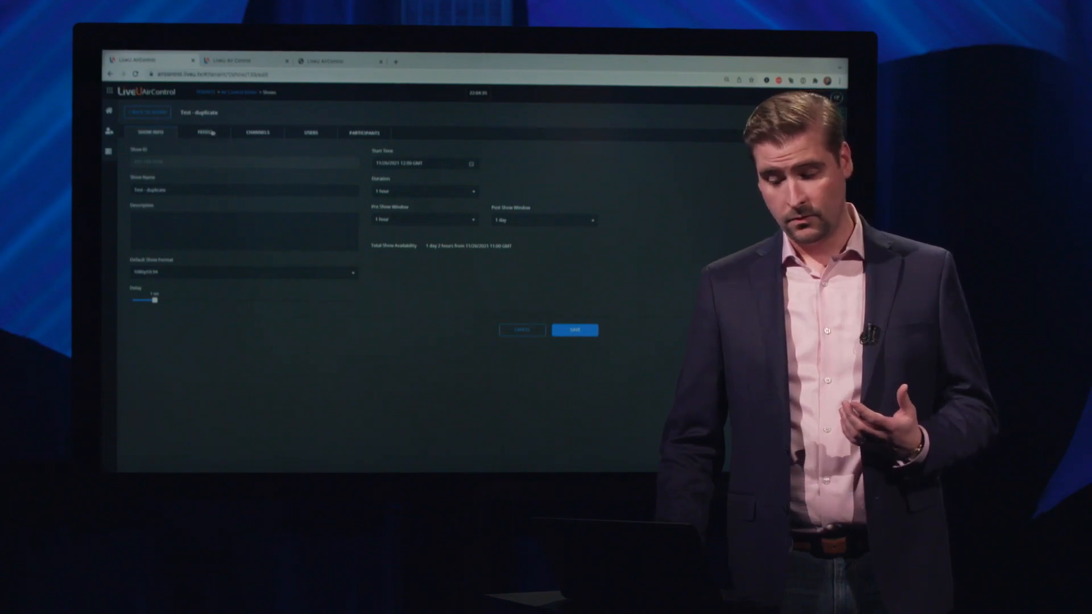
pyautogui.click(258, 131)
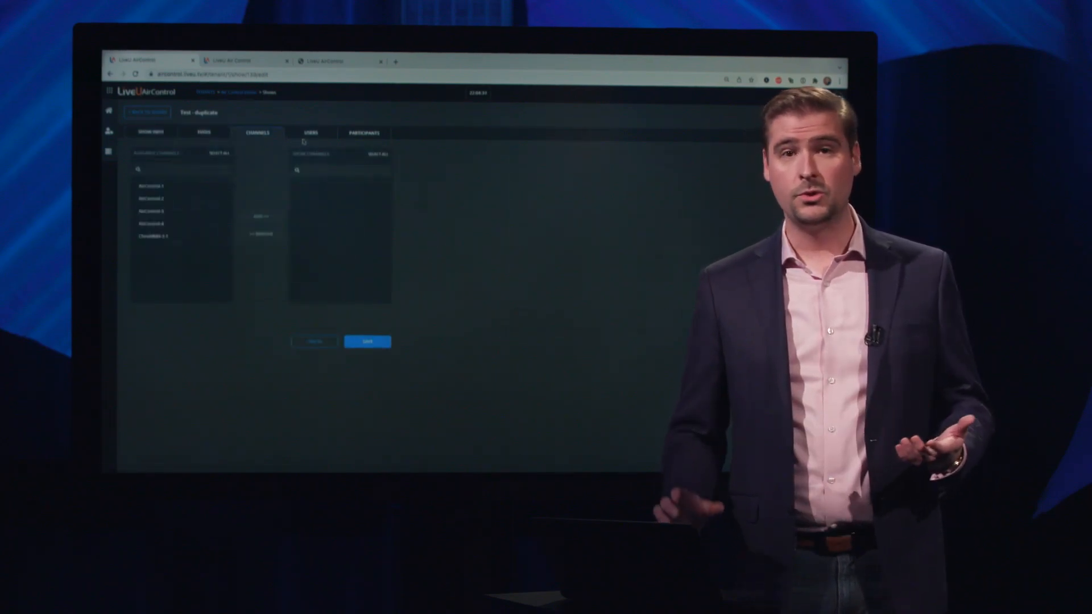